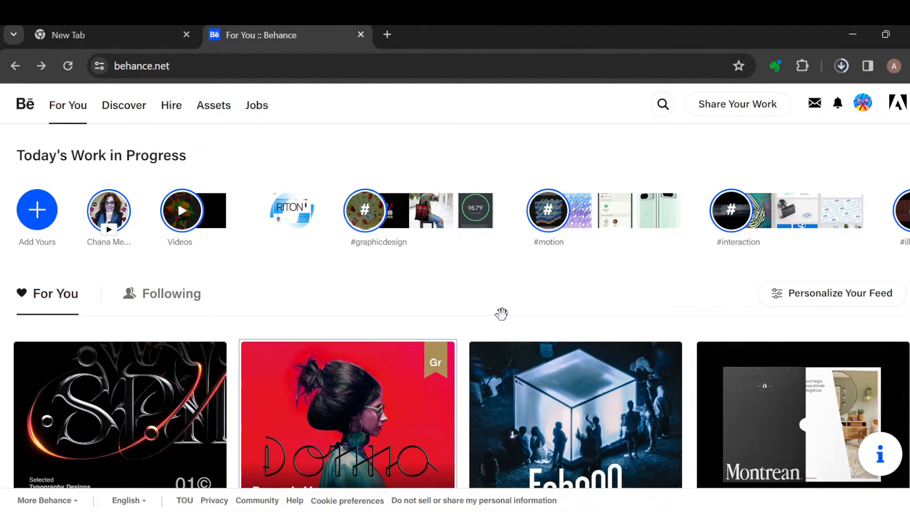
mouse_move(666, 501)
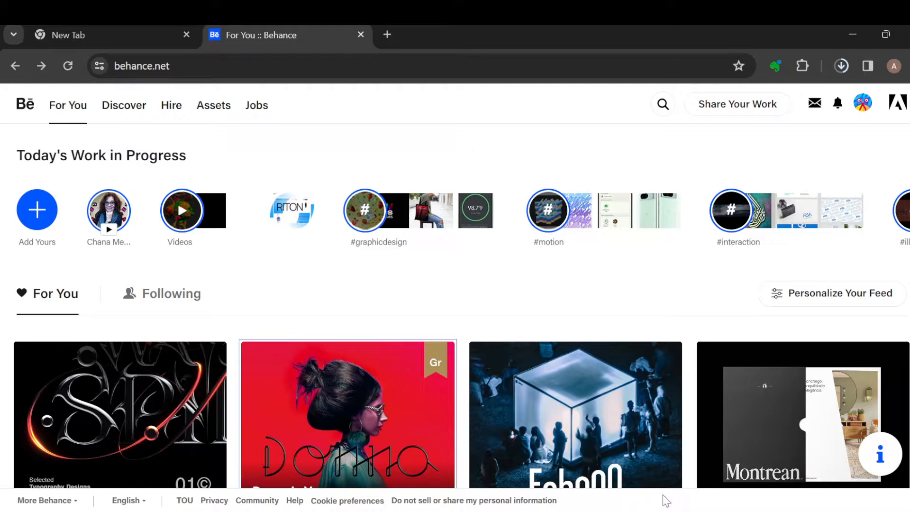
mouse_move(630, 221)
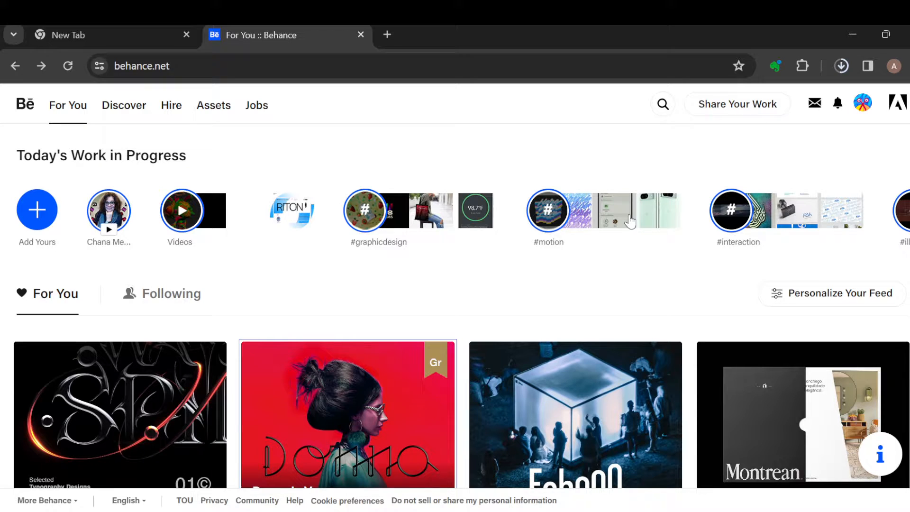
mouse_move(654, 240)
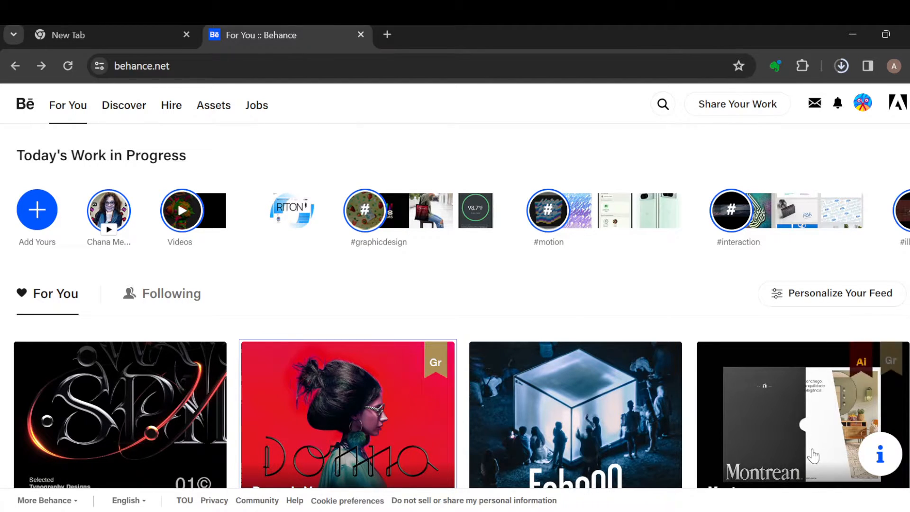
Choose Settings from the profile avatar's dropdown at top right
scroll(down, 3)
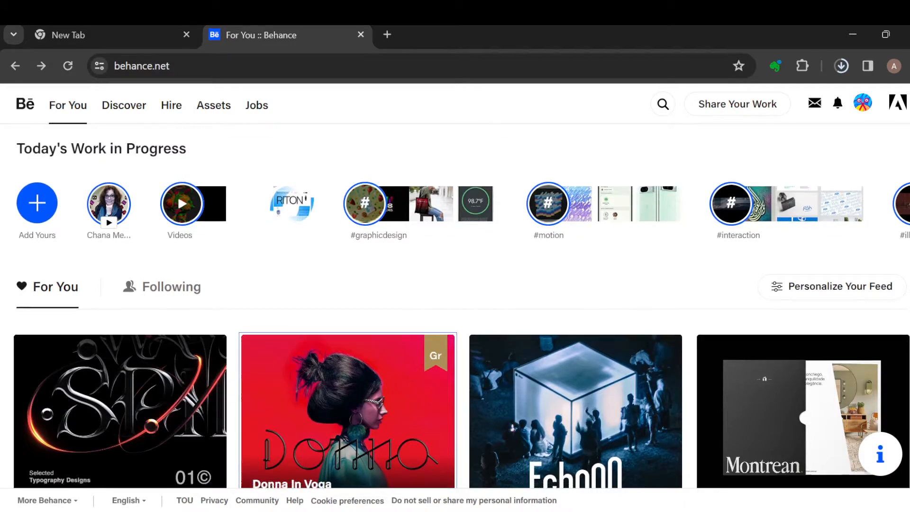
scroll(down, 3)
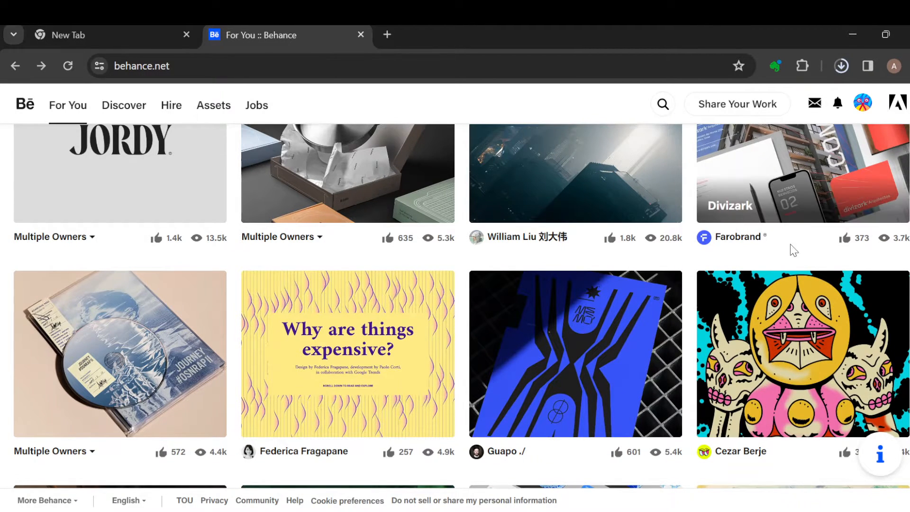
click(863, 104)
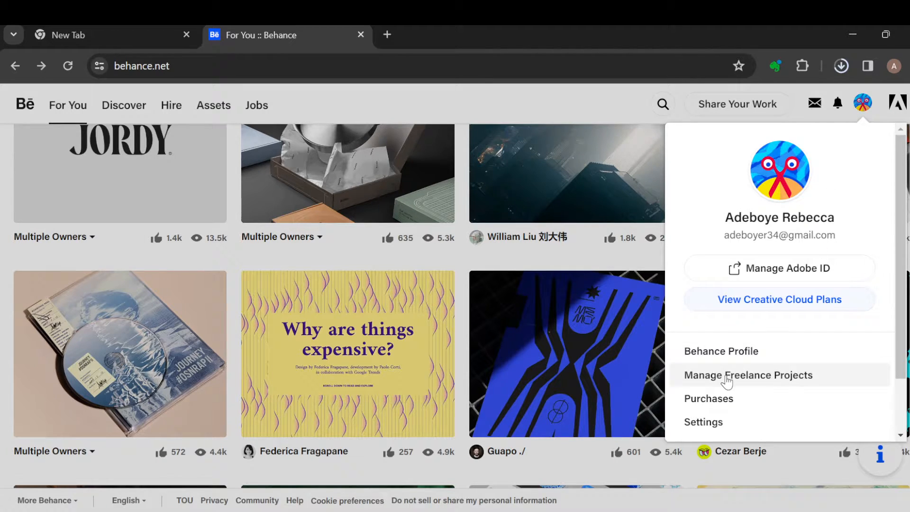
mouse_move(733, 405)
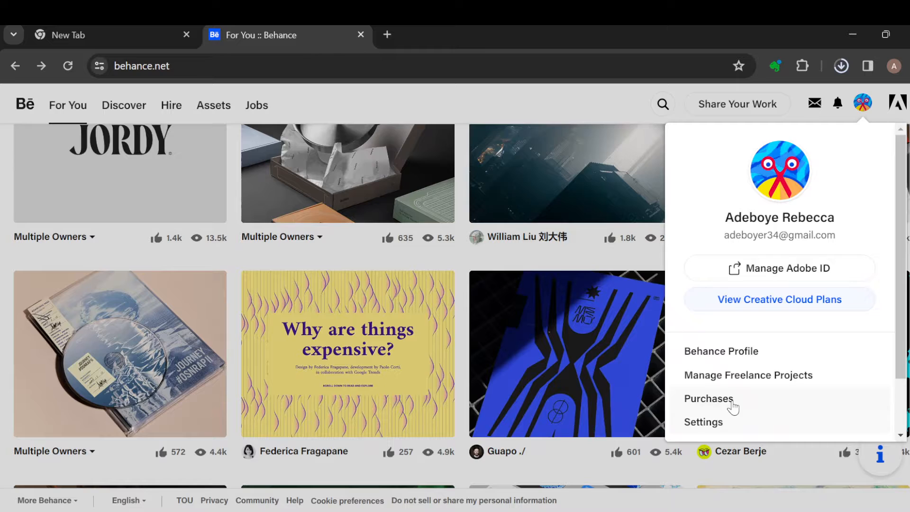
mouse_move(728, 386)
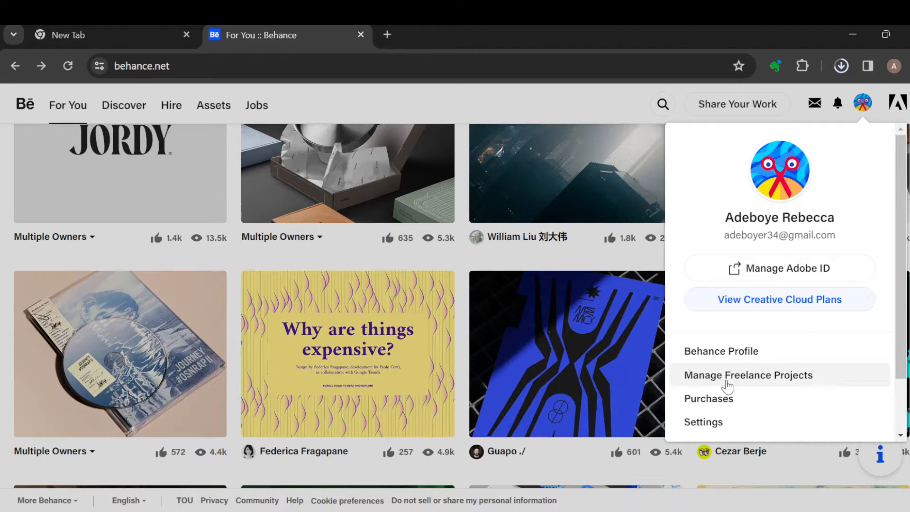
mouse_move(750, 389)
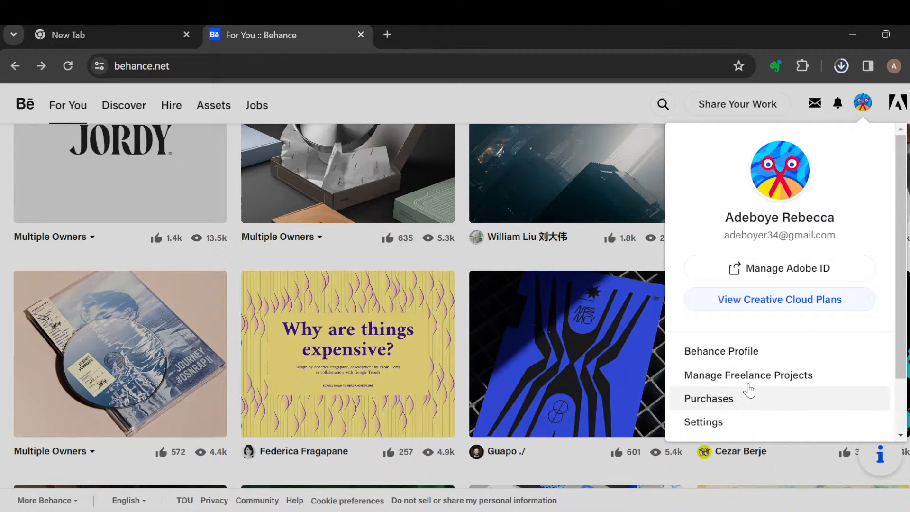
mouse_move(717, 424)
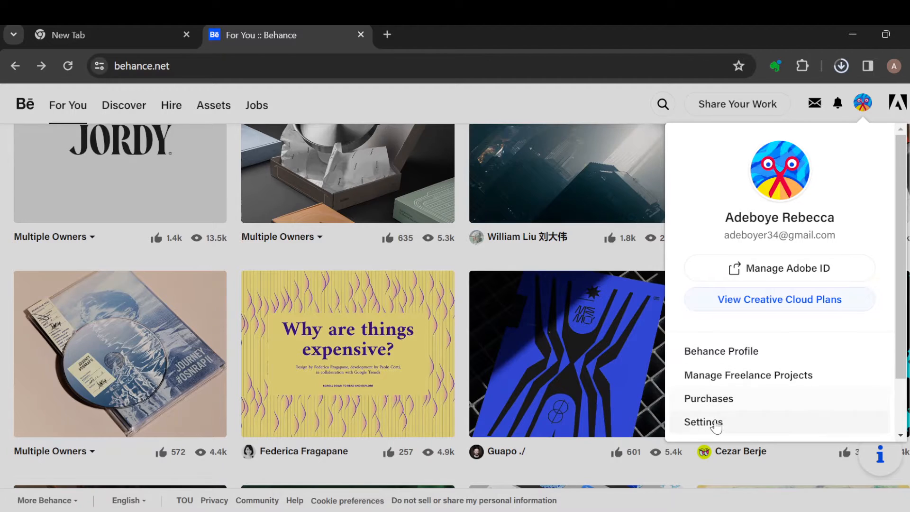
click(703, 422)
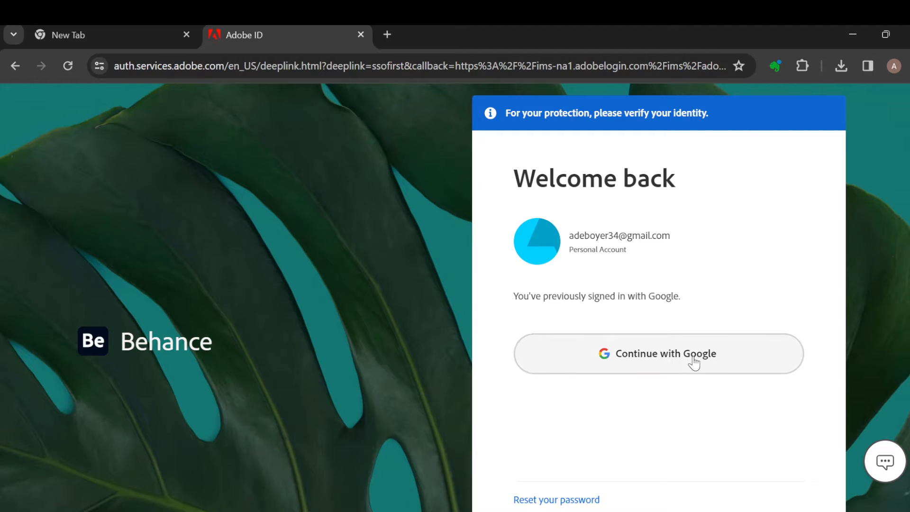
Continue with Google and sign in with the existing Google account listed
click(658, 354)
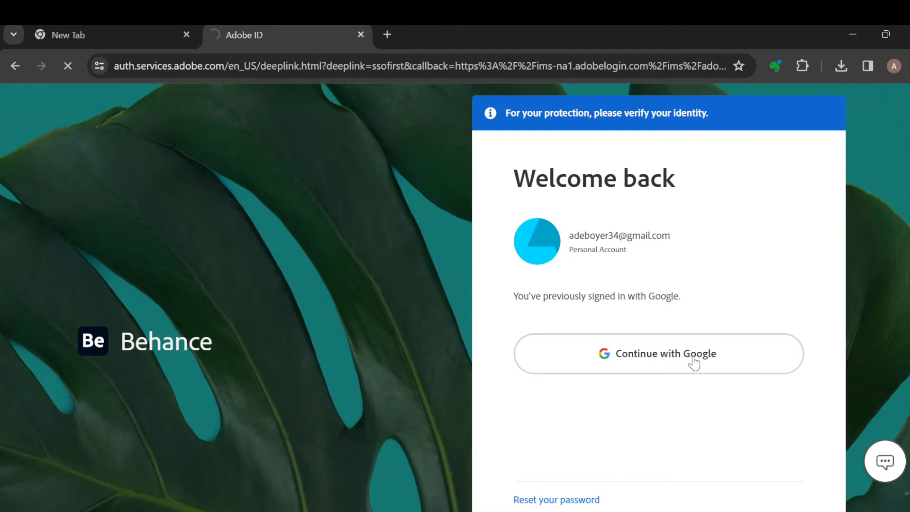
click(658, 353)
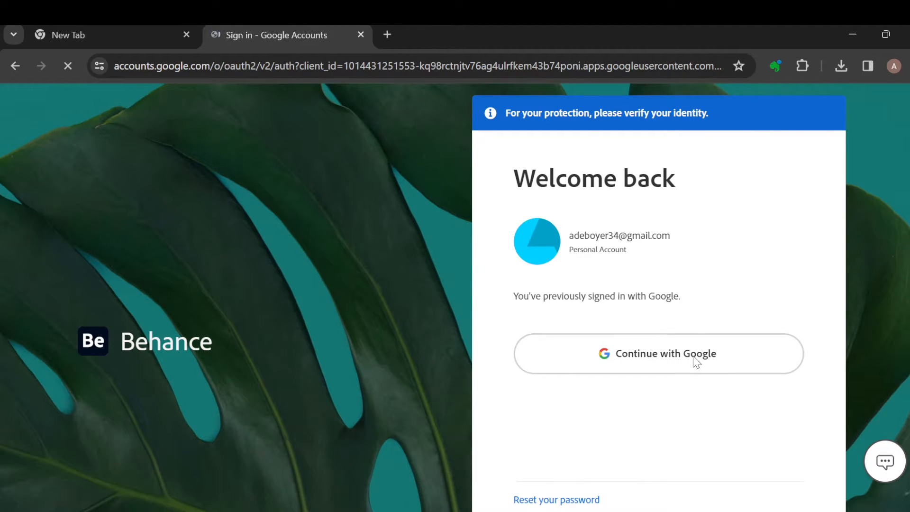
click(658, 353)
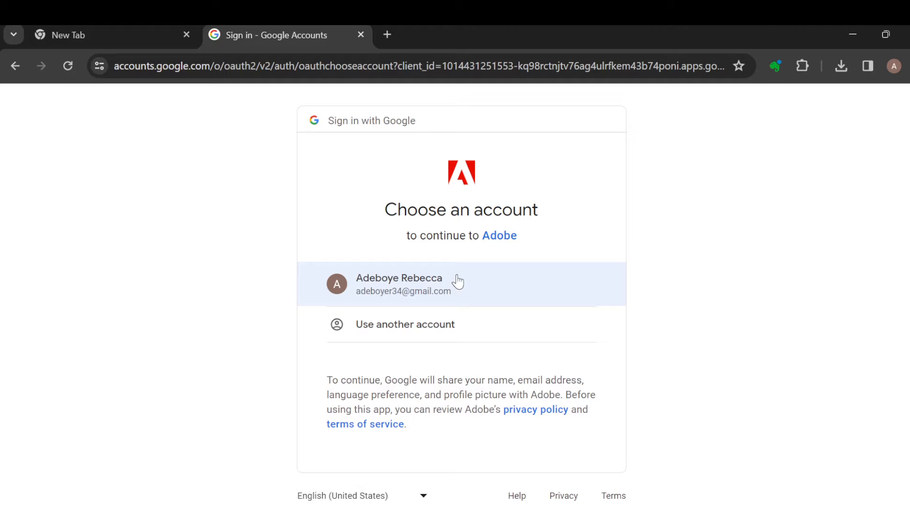
click(407, 284)
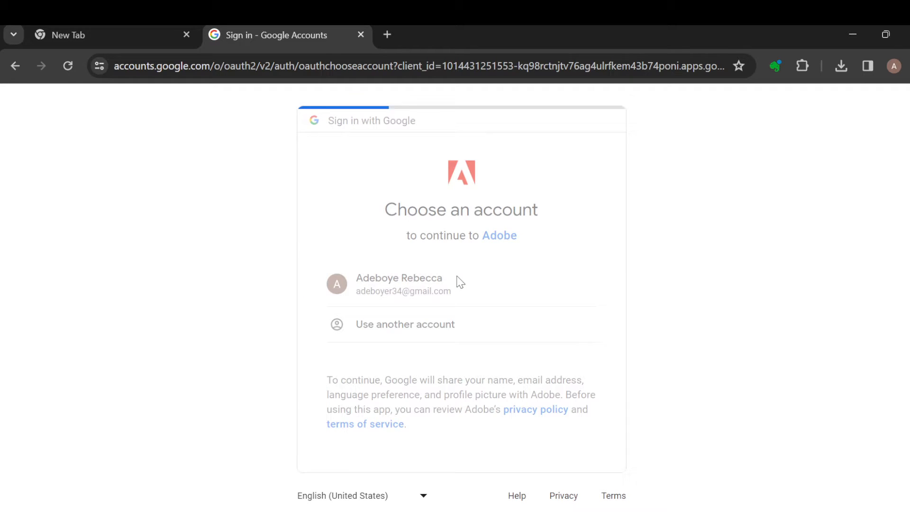
click(399, 284)
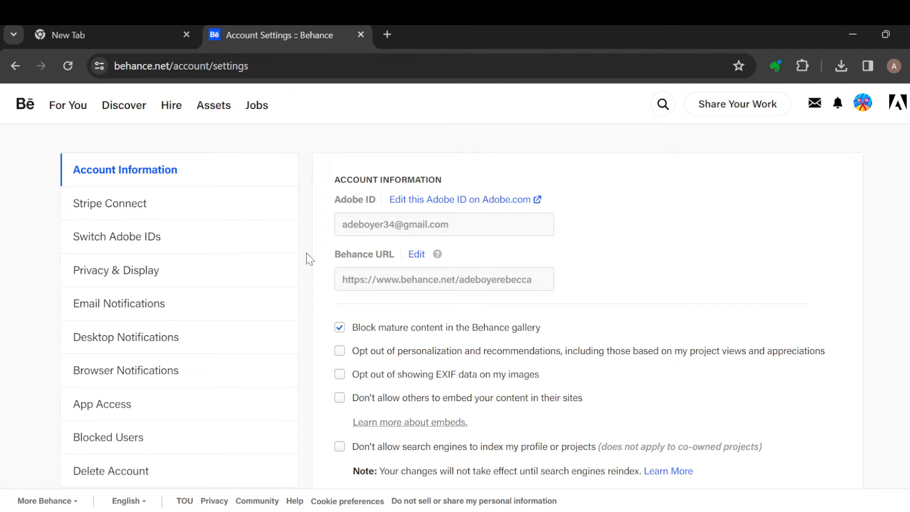
mouse_move(210, 208)
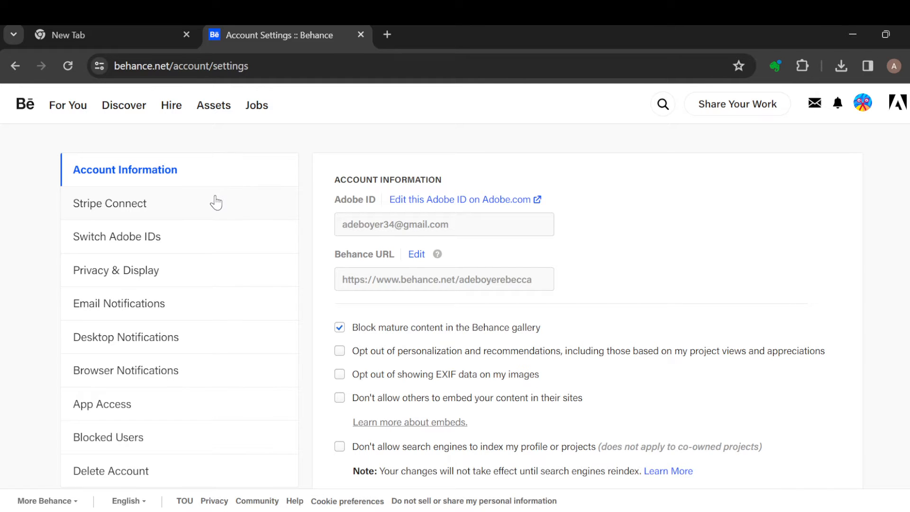
mouse_move(225, 266)
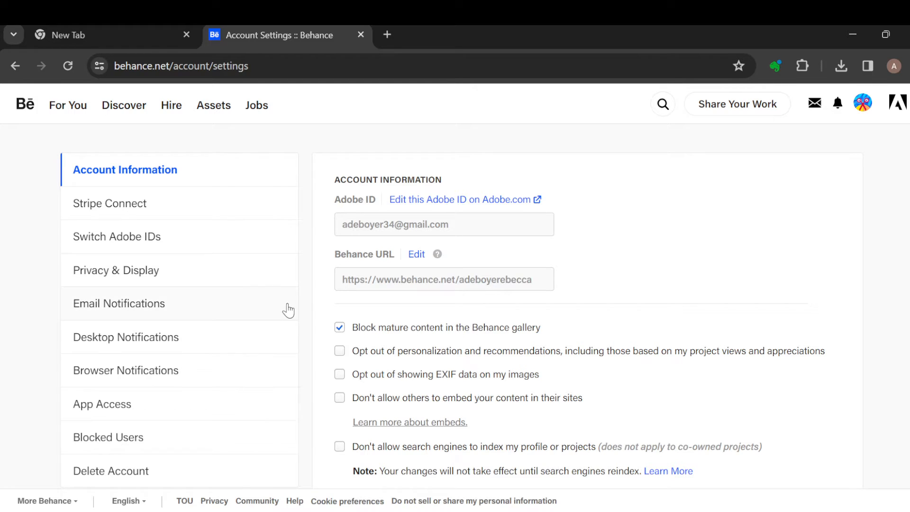
mouse_move(208, 484)
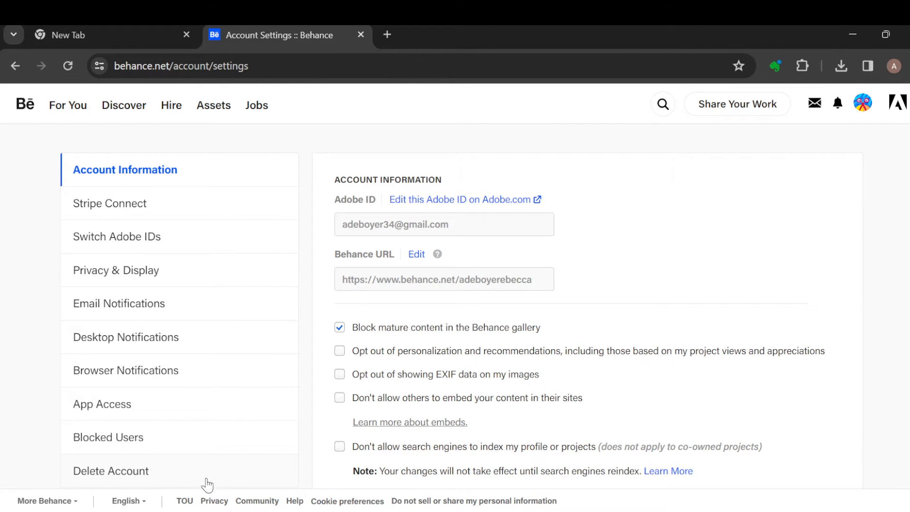
Show the Delete Account section and highlight its explanation of what deletion removes
click(111, 471)
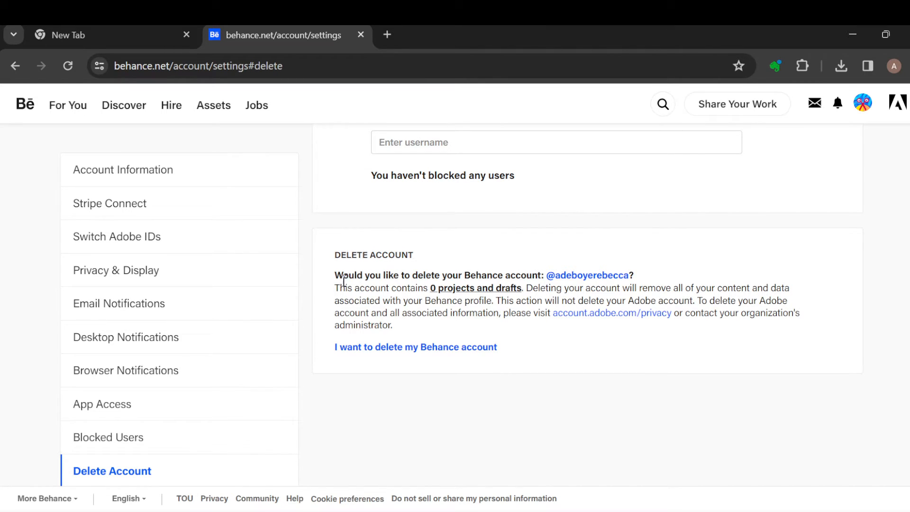
double_click(355, 275)
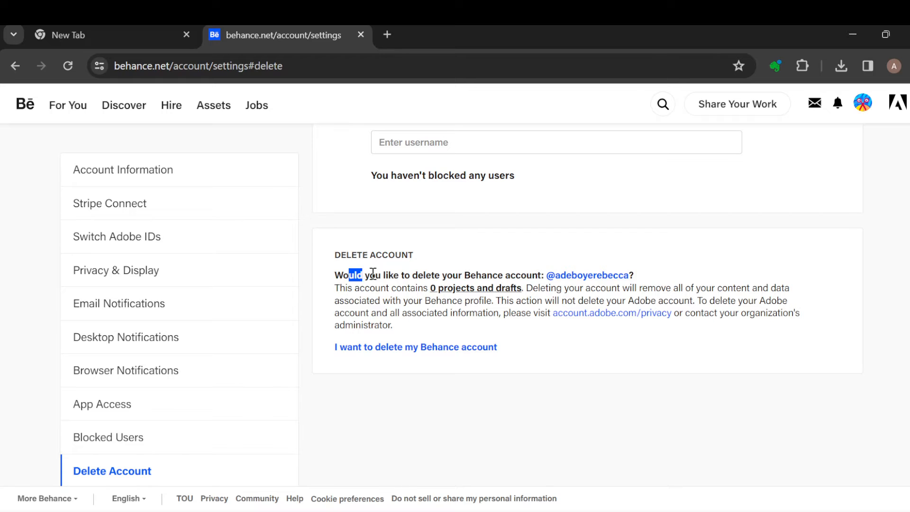
drag(354, 275, 451, 300)
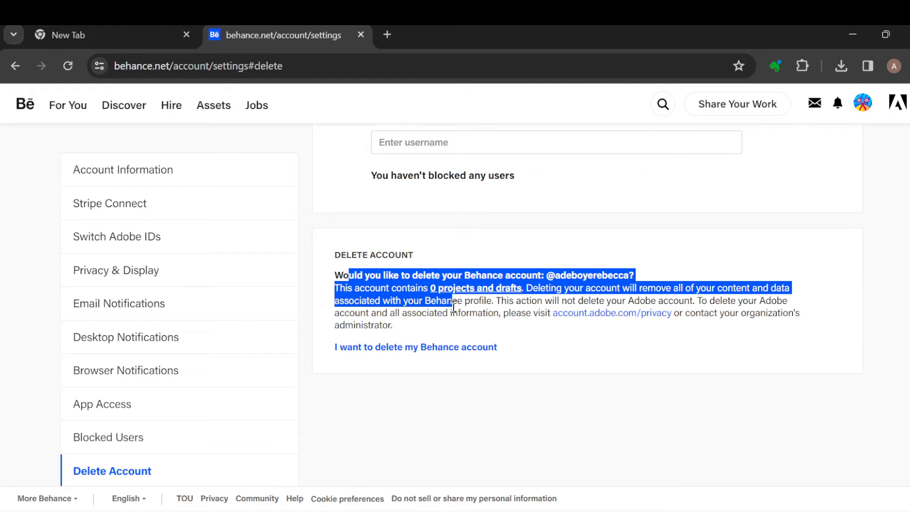
drag(451, 307, 452, 316)
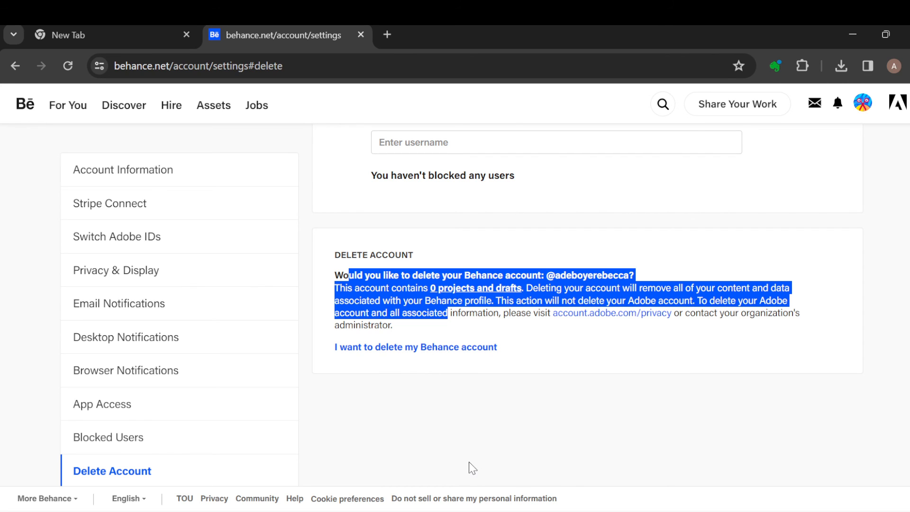
mouse_move(711, 382)
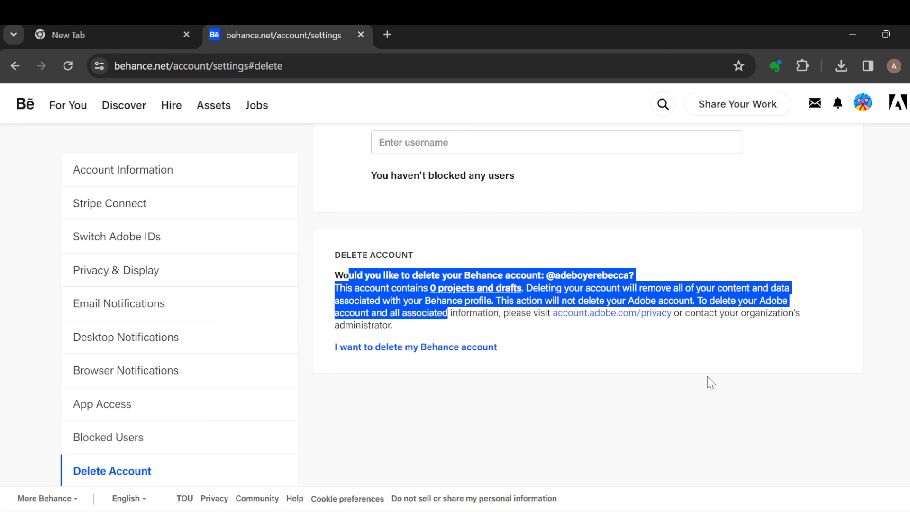